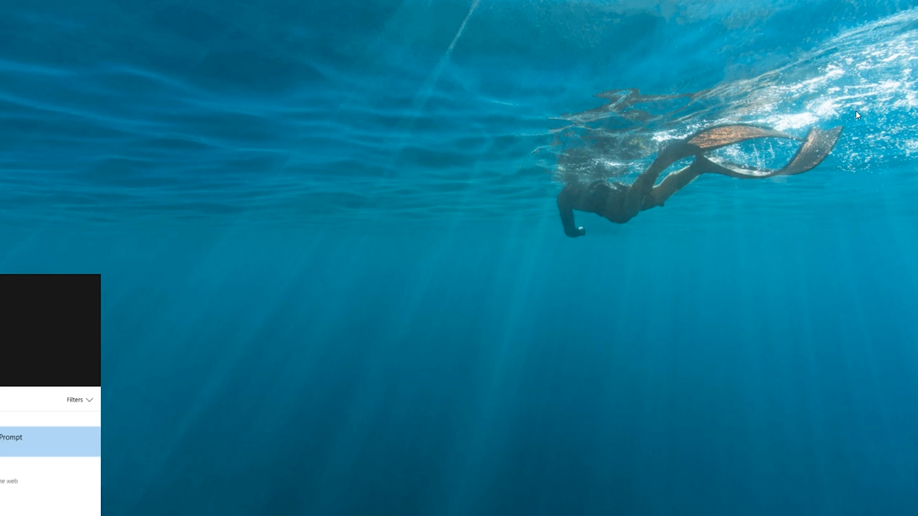
Launch Command Prompt and run pwd then ls, both returning not-recognized errors.
left_click(14, 438)
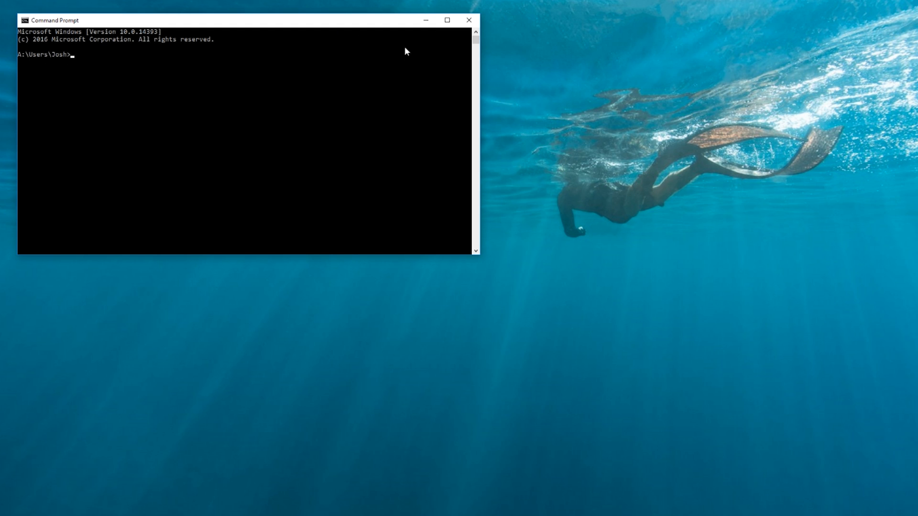
mouse_move(215, 26)
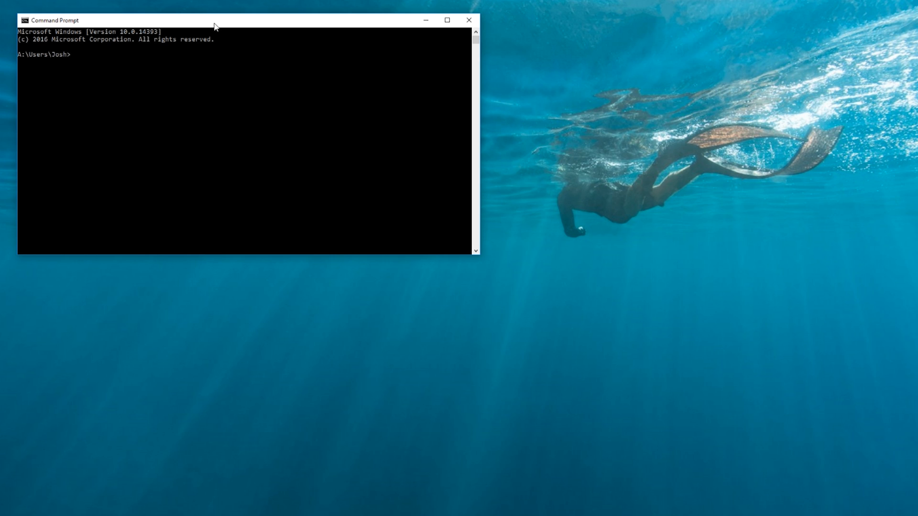
type("p")
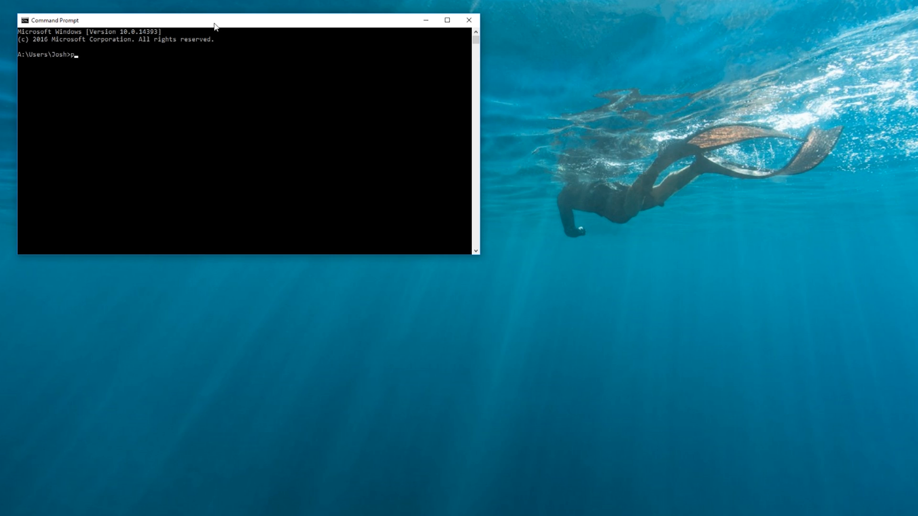
type("wd")
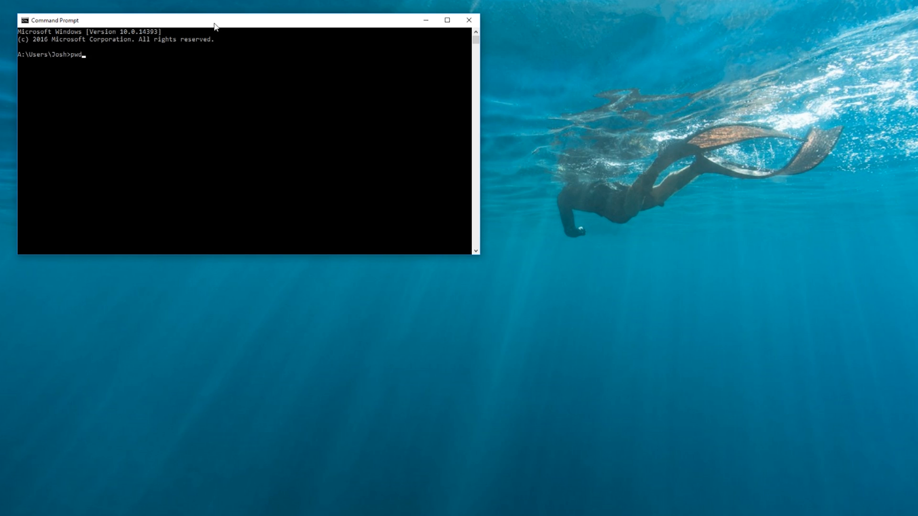
key("Enter")
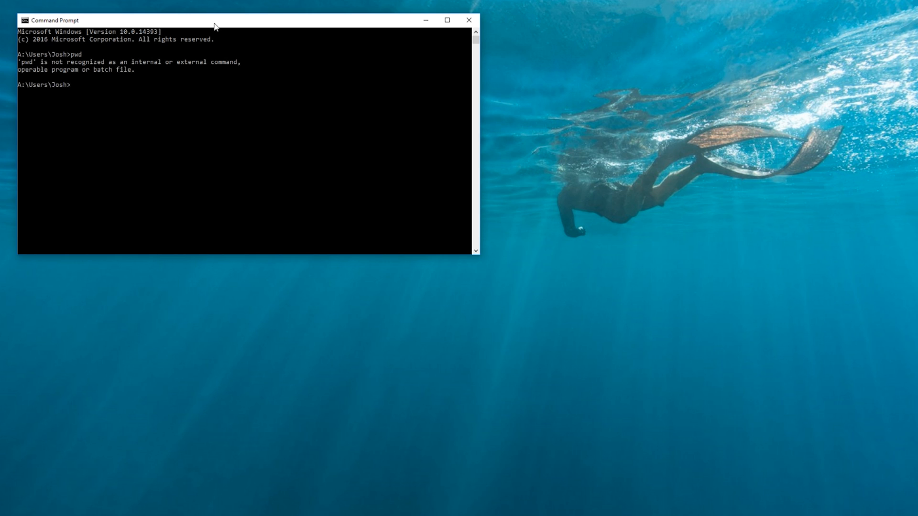
type("ls")
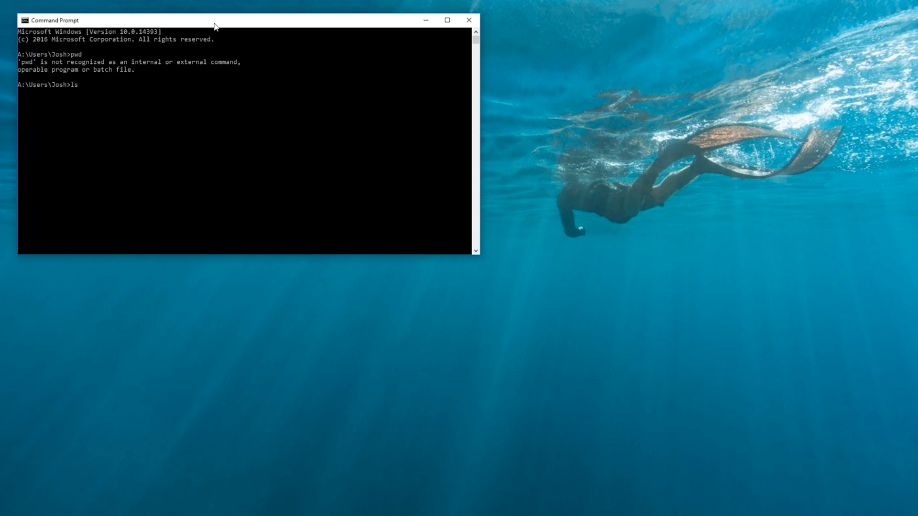
key("Enter")
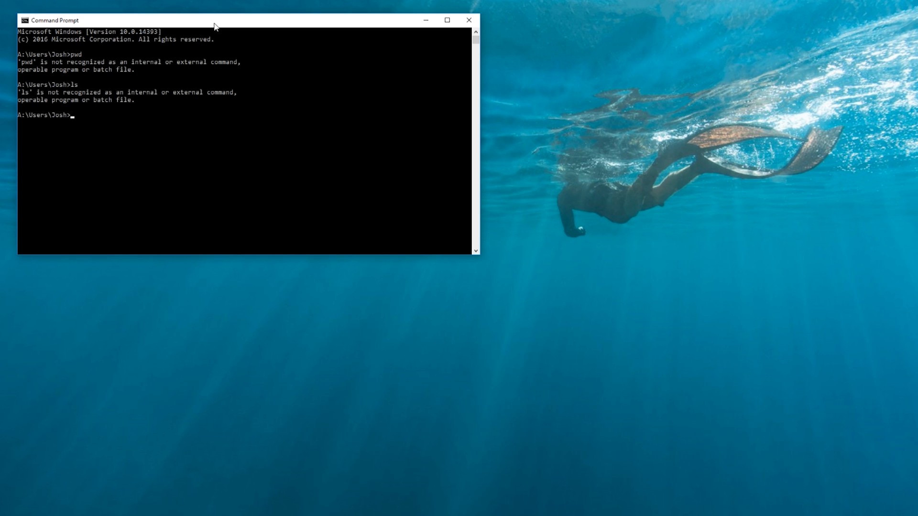
mouse_move(468, 19)
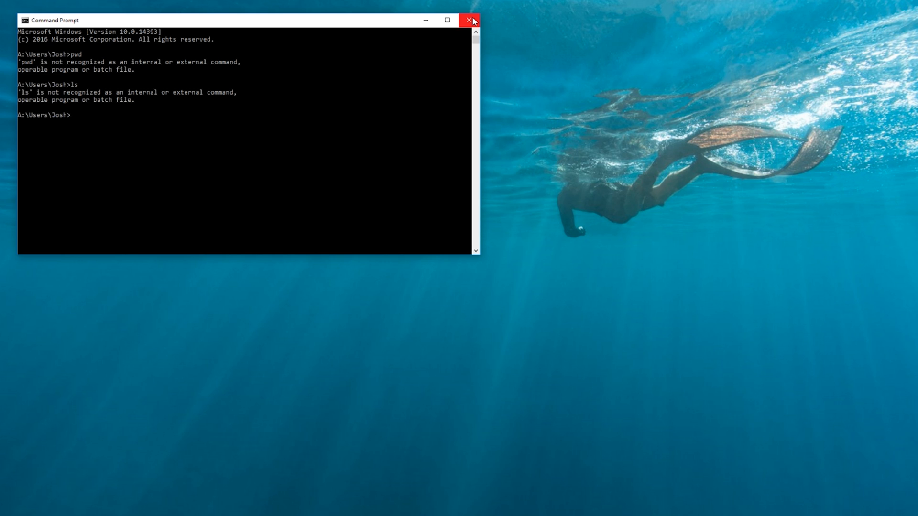
Close the Command Prompt window before bringing up the Git for Windows site.
left_click(468, 20)
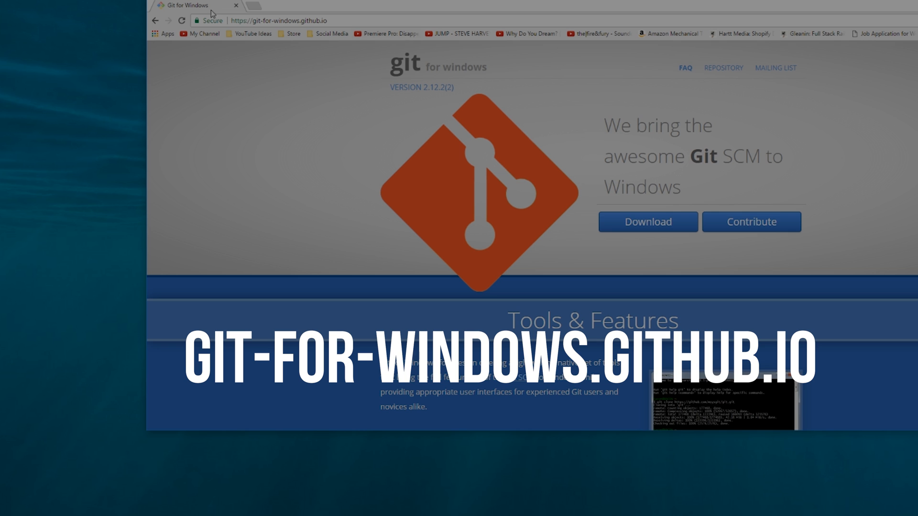
mouse_move(464, 34)
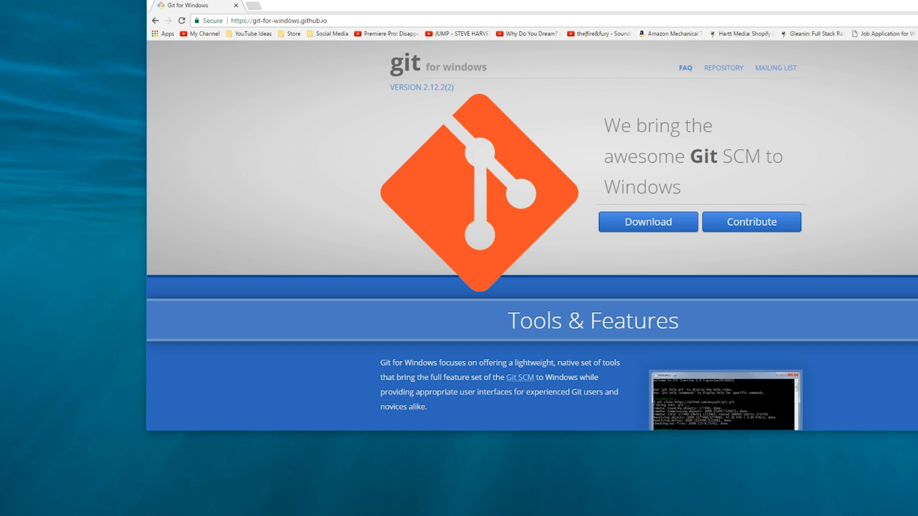
mouse_move(894, 44)
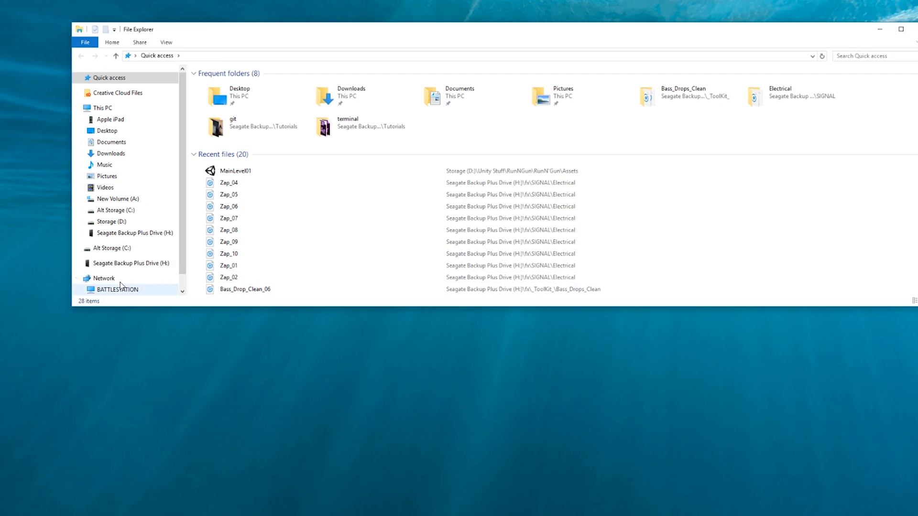
Browse the Seagate Backup Plus Drive (H:) into Youtube\Tutorials\terminal.
left_click(131, 262)
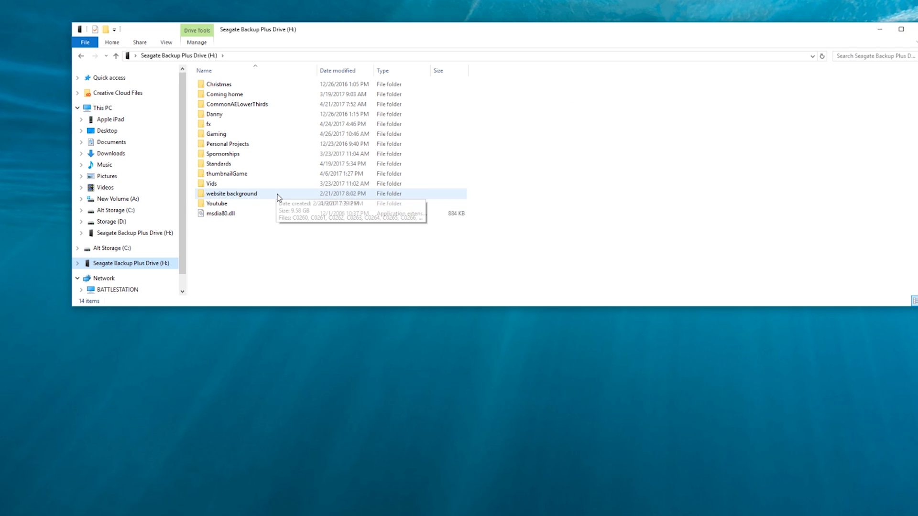
double_click(216, 203)
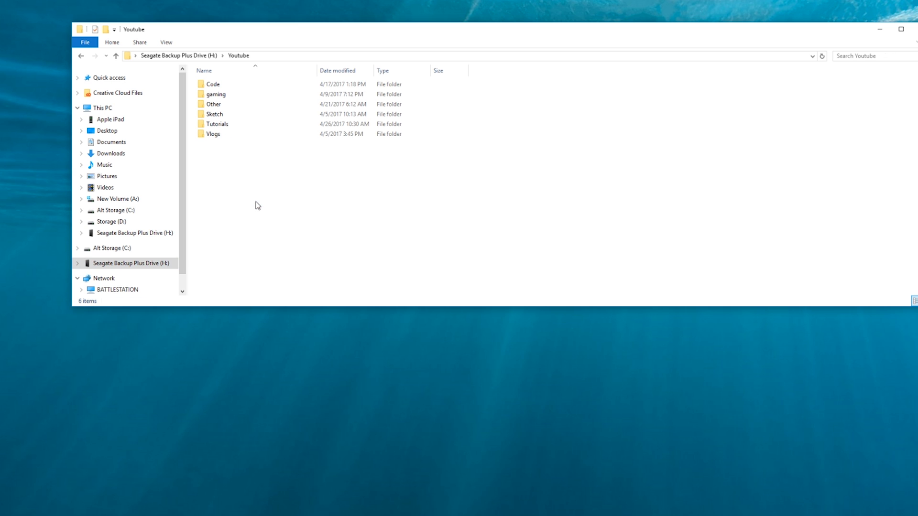
double_click(217, 124)
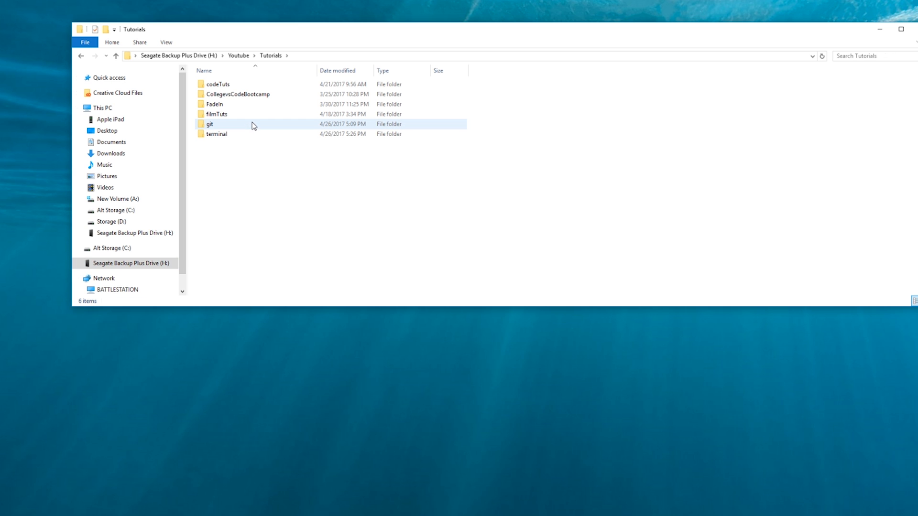
double_click(217, 134)
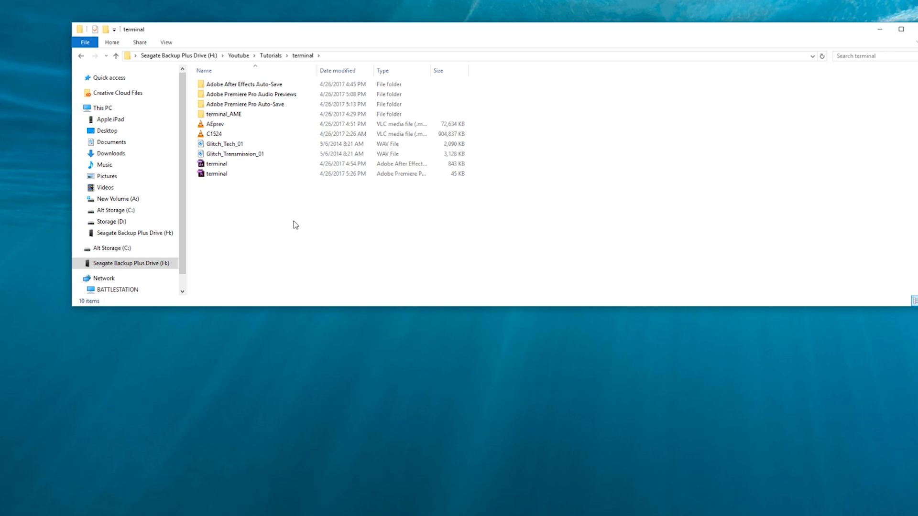
Start Git Bash in the terminal folder via the Git Bash Here context option.
right_click(296, 224)
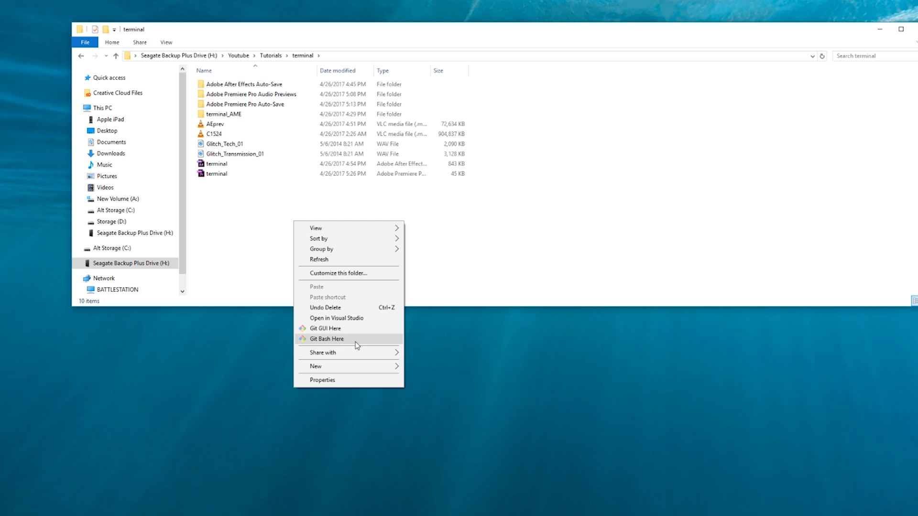
left_click(327, 338)
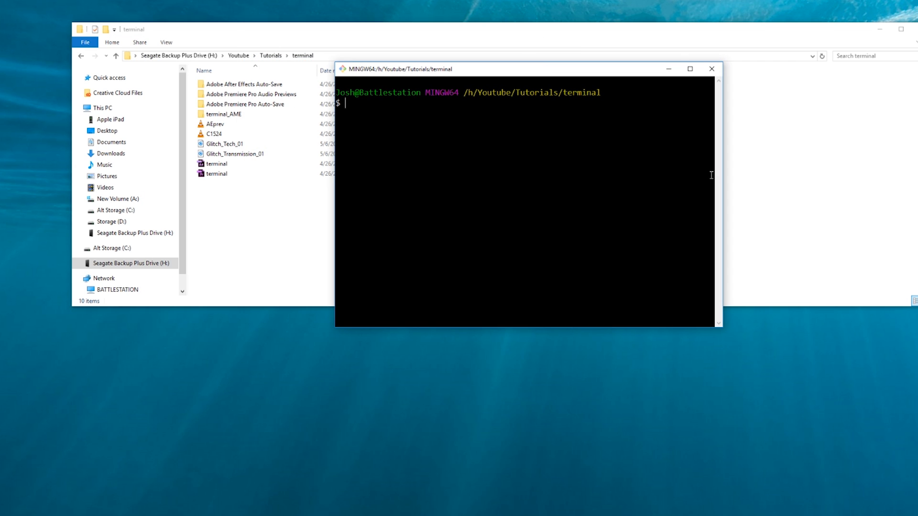
mouse_move(604, 191)
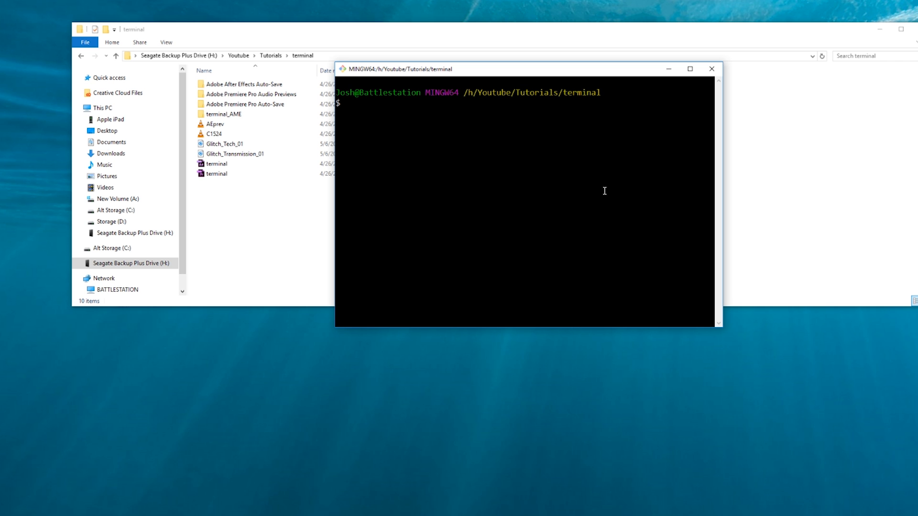
Open a second Git Bash window, which starts in the Desktop folder.
left_click(711, 69)
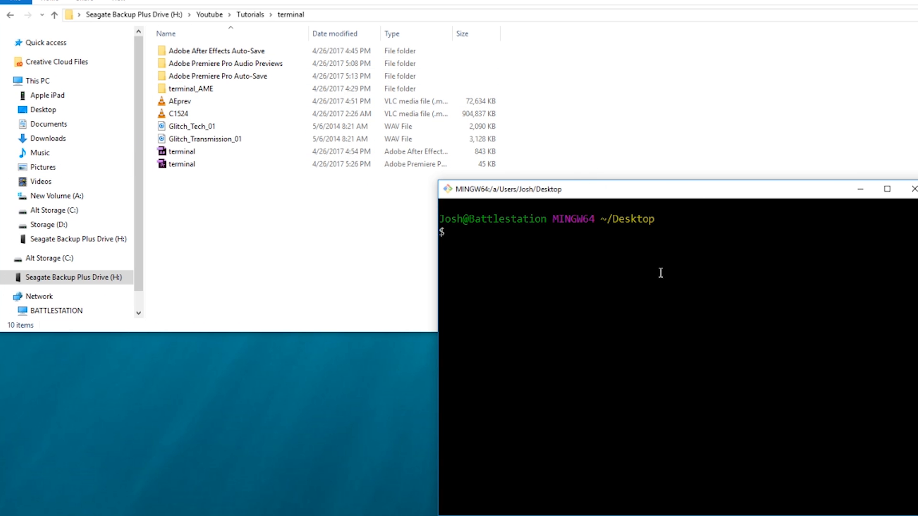
Climb from Desktop up through home, /a/Users and /a to the root with repeated cd ..
type("c")
type("pwd")
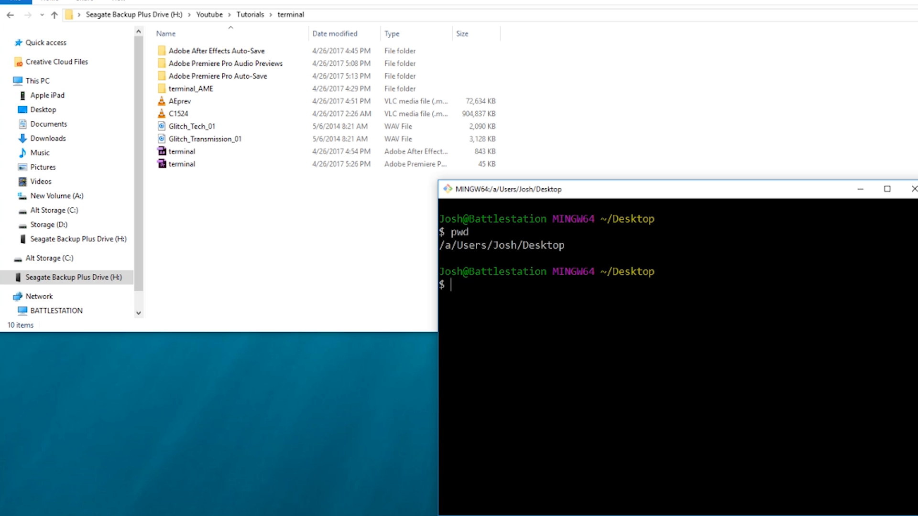
type("cd")
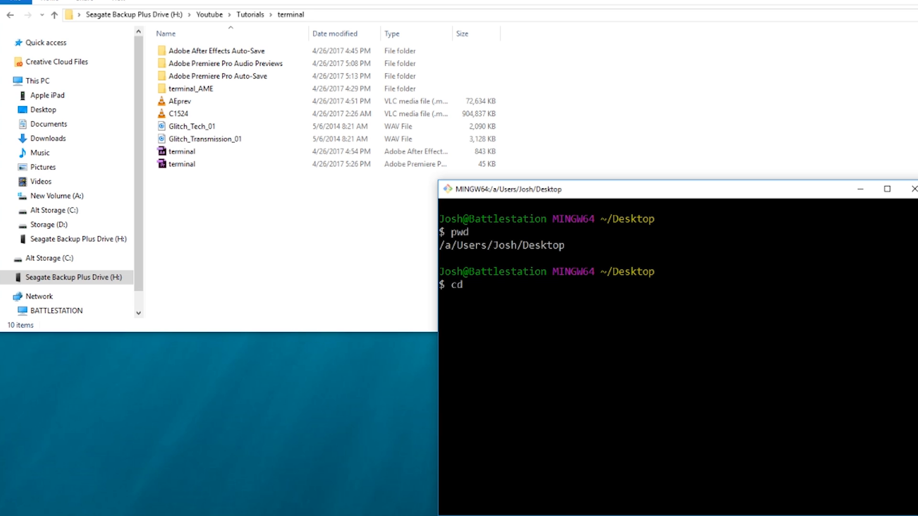
type("..")
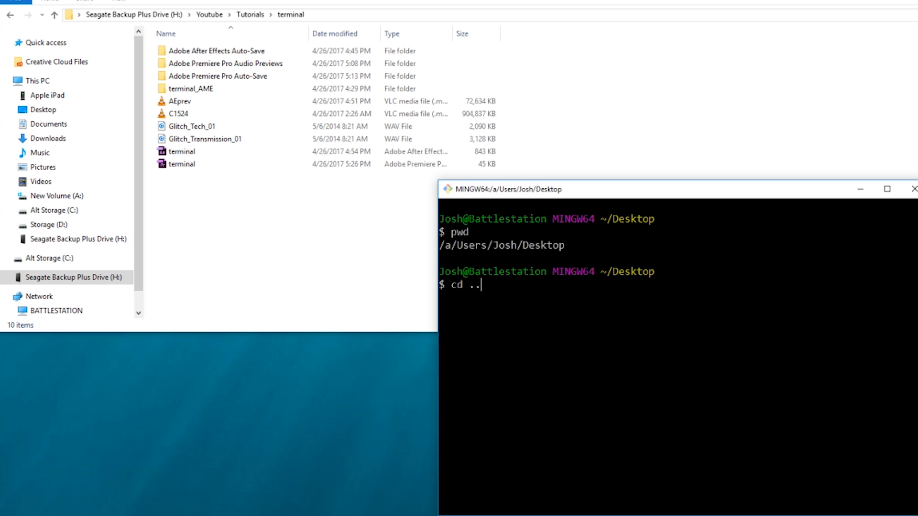
mouse_move(620, 226)
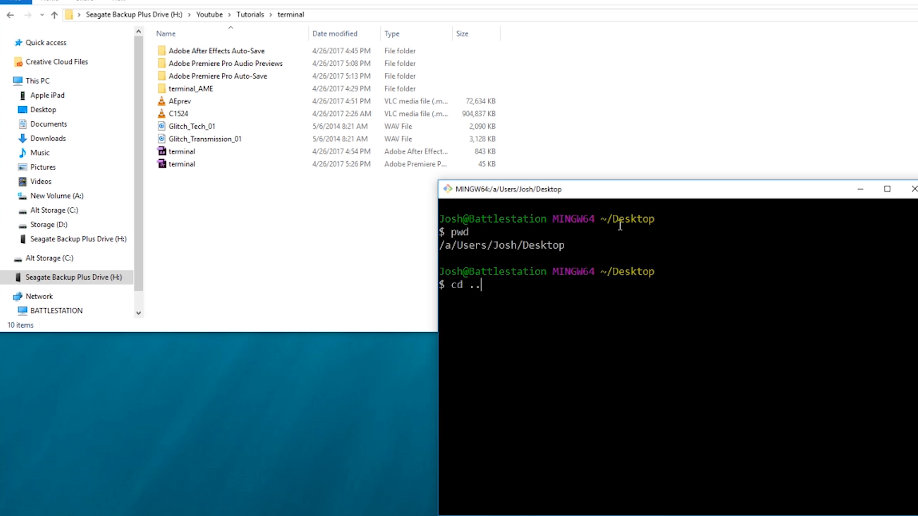
mouse_move(481, 246)
type("c")
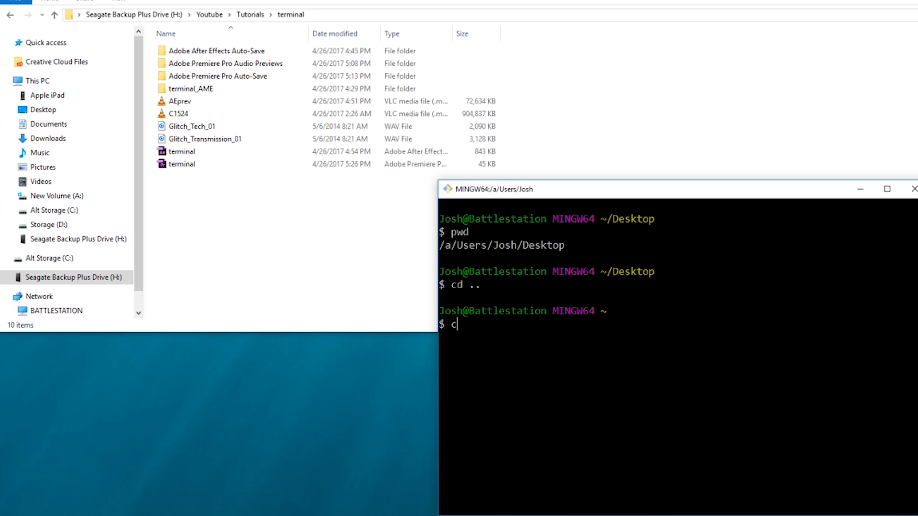
type("d ..")
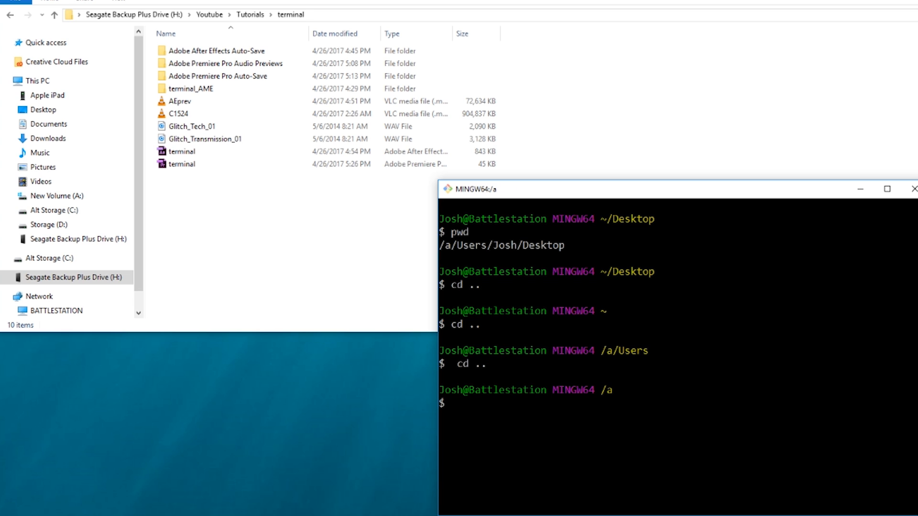
type("cd ..")
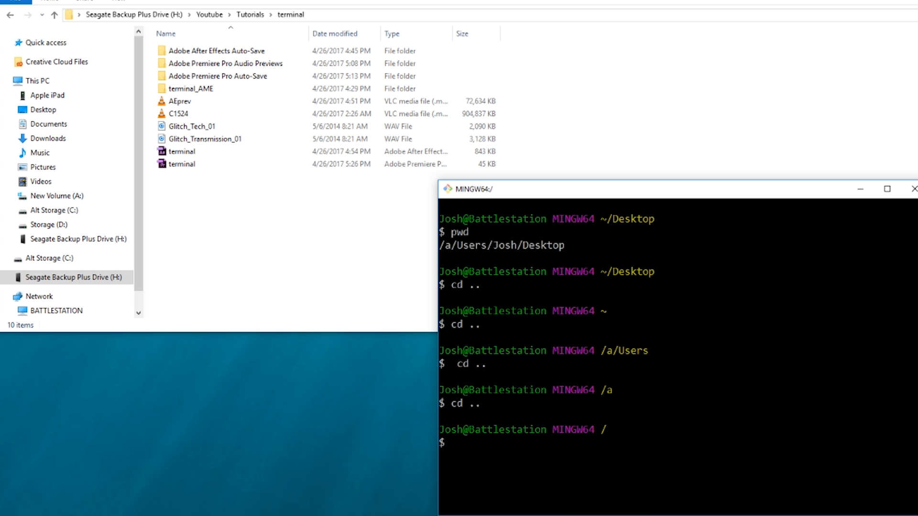
Change into the H drive with cd /h.
type("cd")
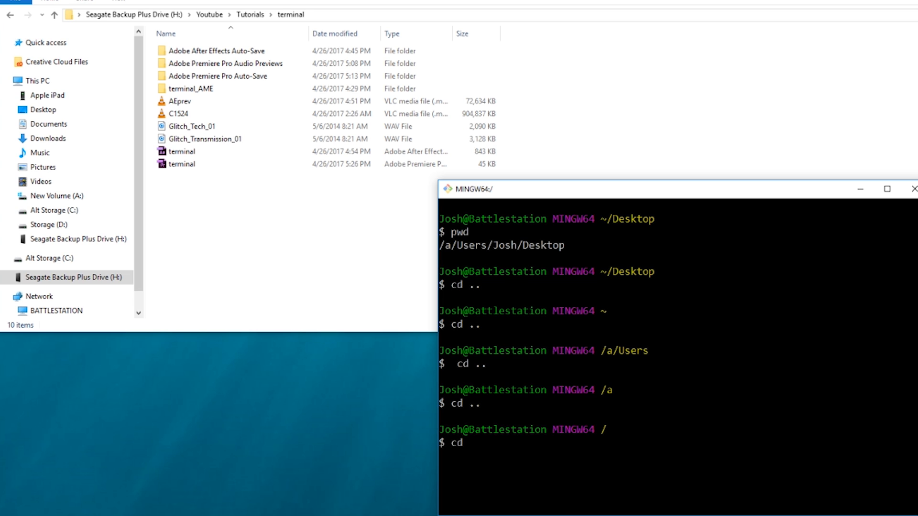
type("/h")
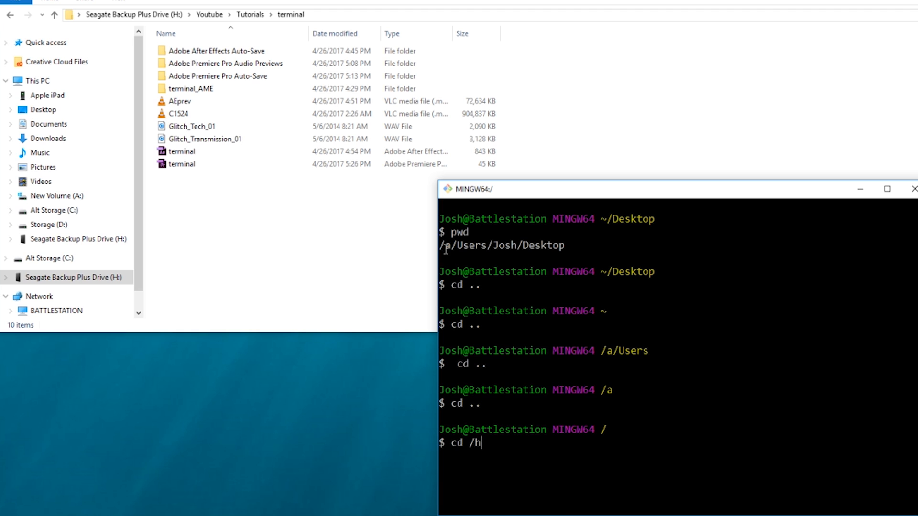
mouse_move(53, 200)
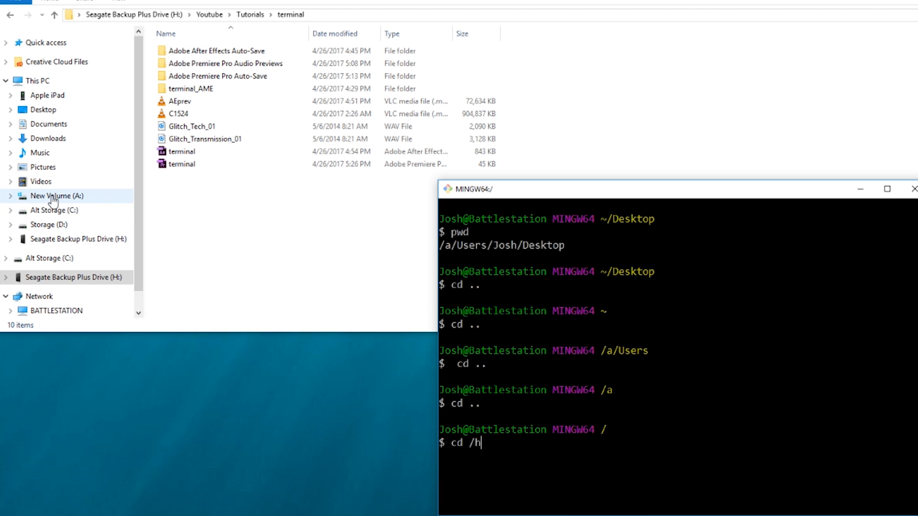
mouse_move(97, 280)
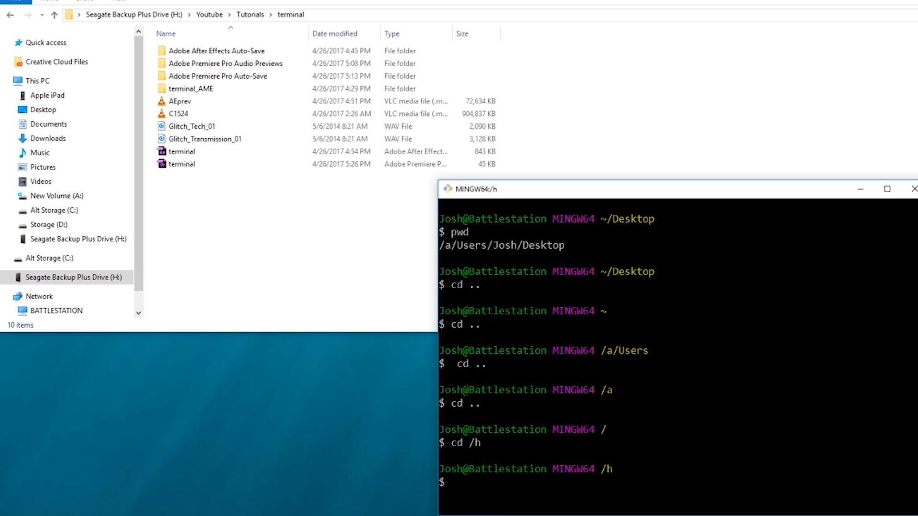
List and descend through Youtube and Tutorials into /h/Youtube/Tutorials/terminal.
type("ls")
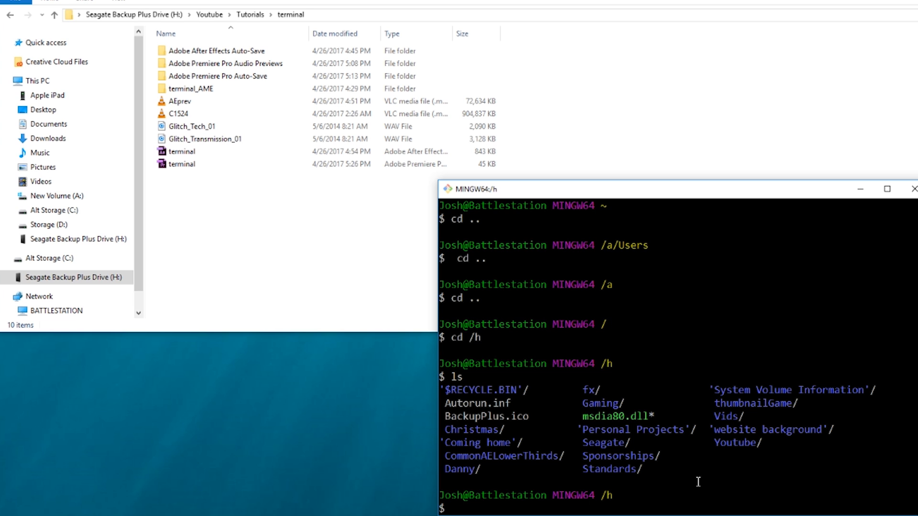
type("cd yo")
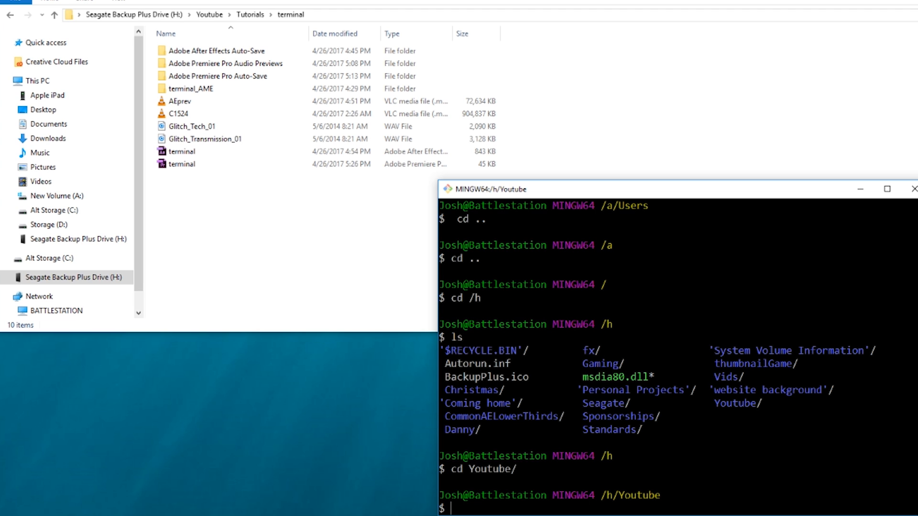
type("ls")
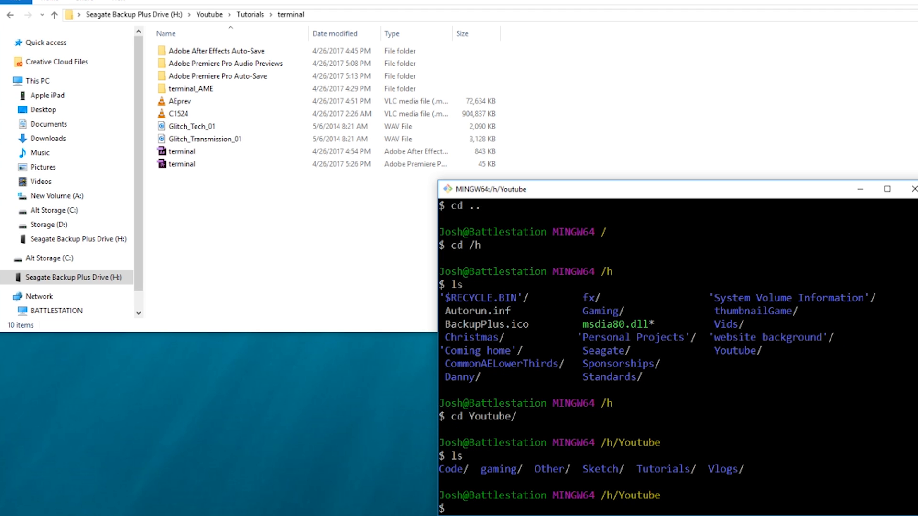
type("cd Tutorials/")
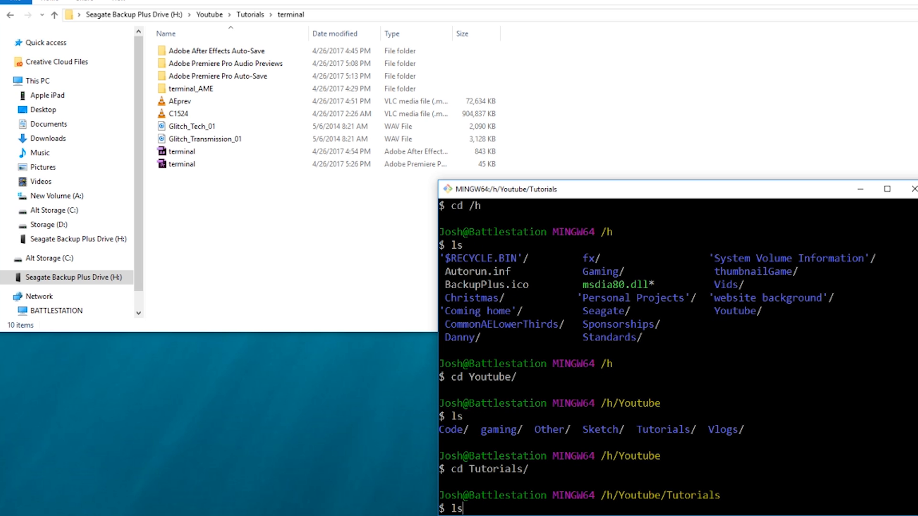
type("cd")
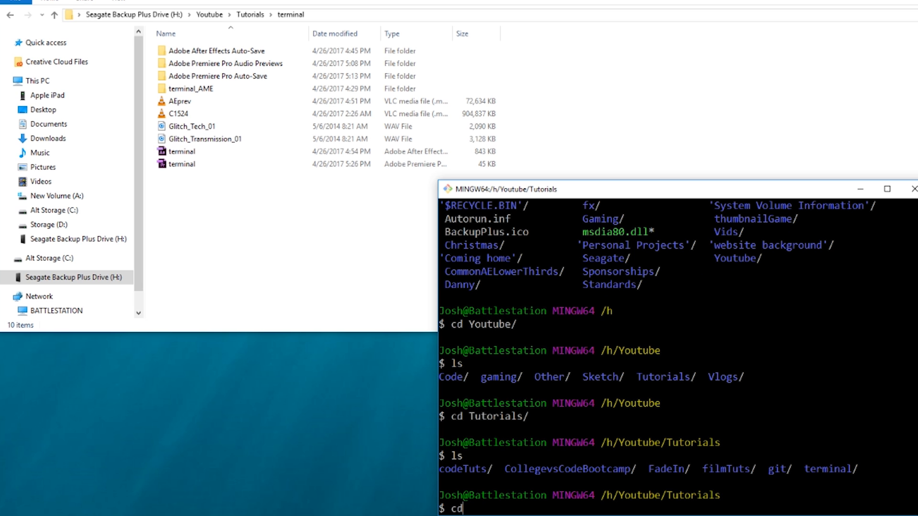
type("terminal/")
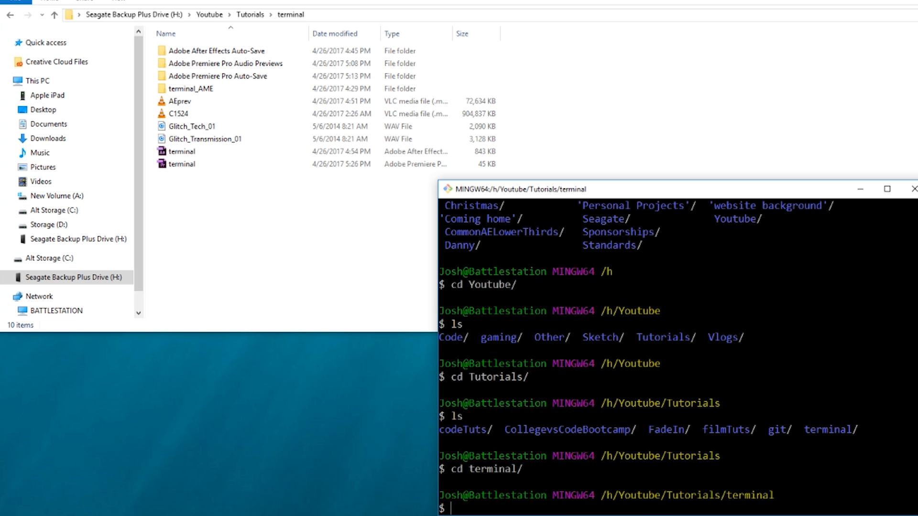
type("git")
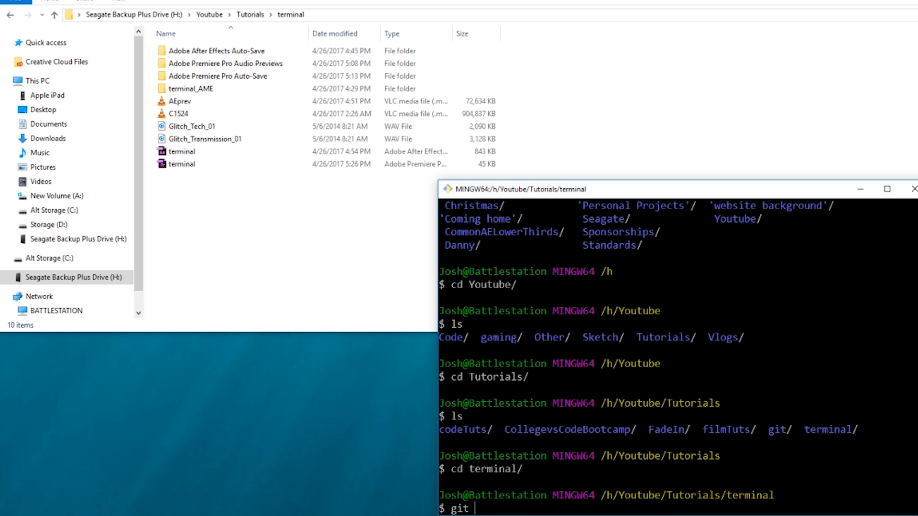
type("init")
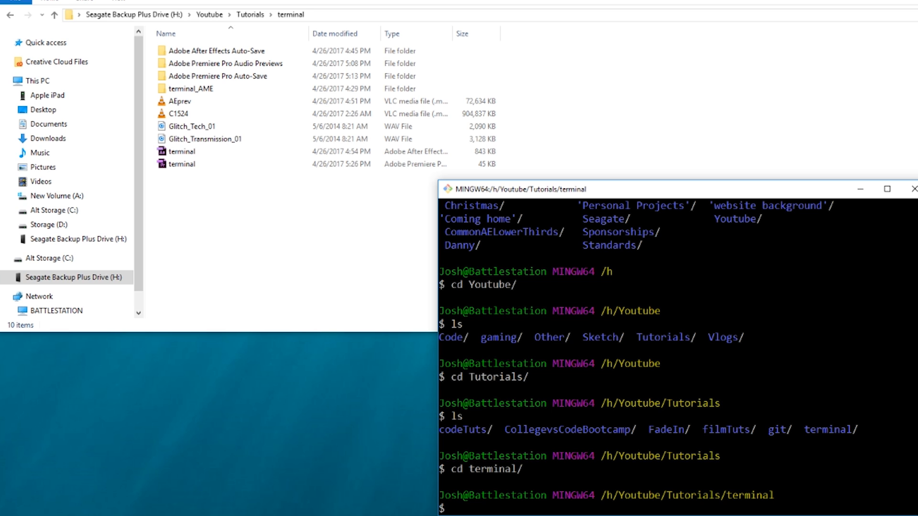
type("npm insta")
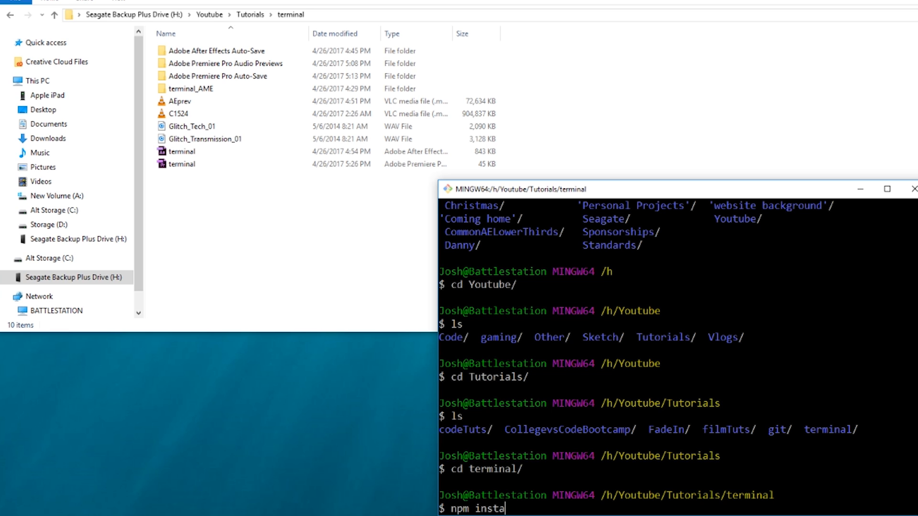
type("ll")
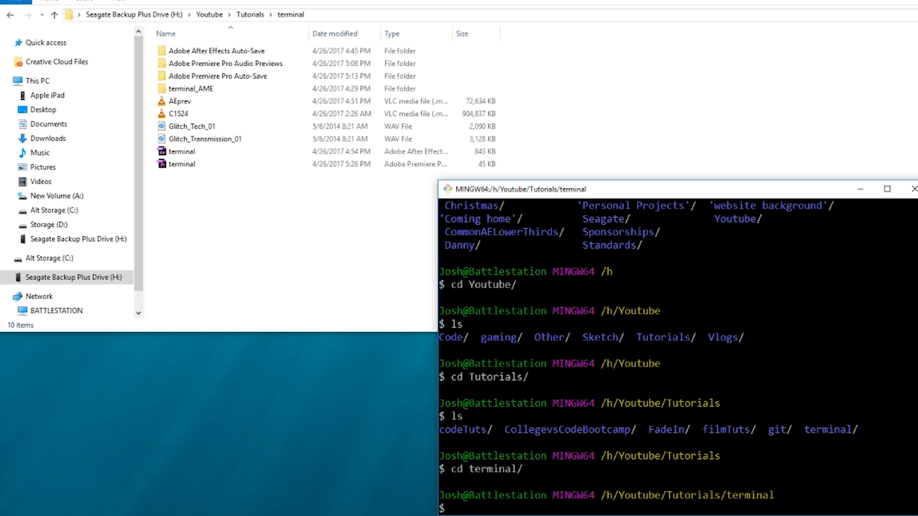
type("cd")
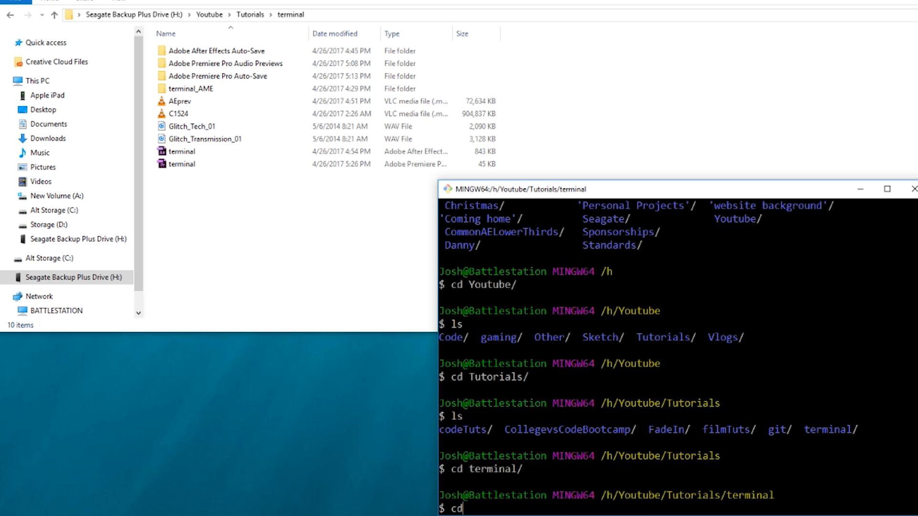
type("\" \"")
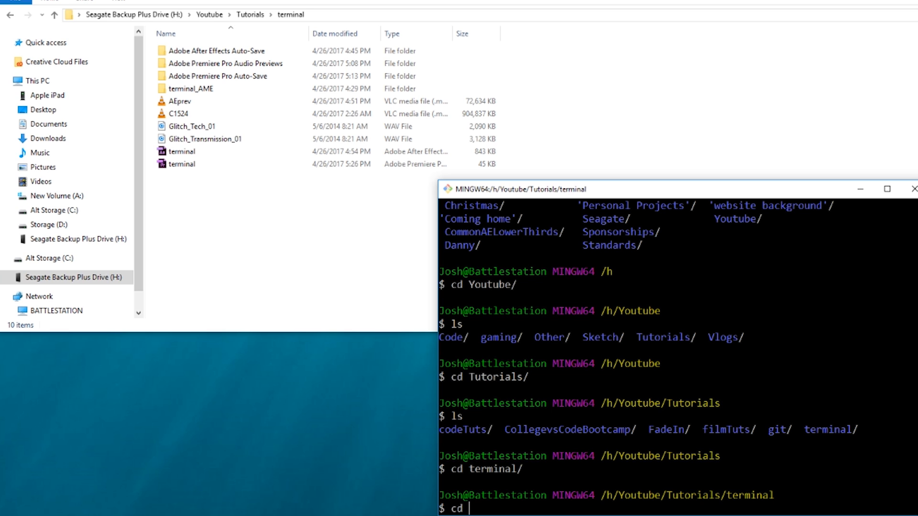
type("npm")
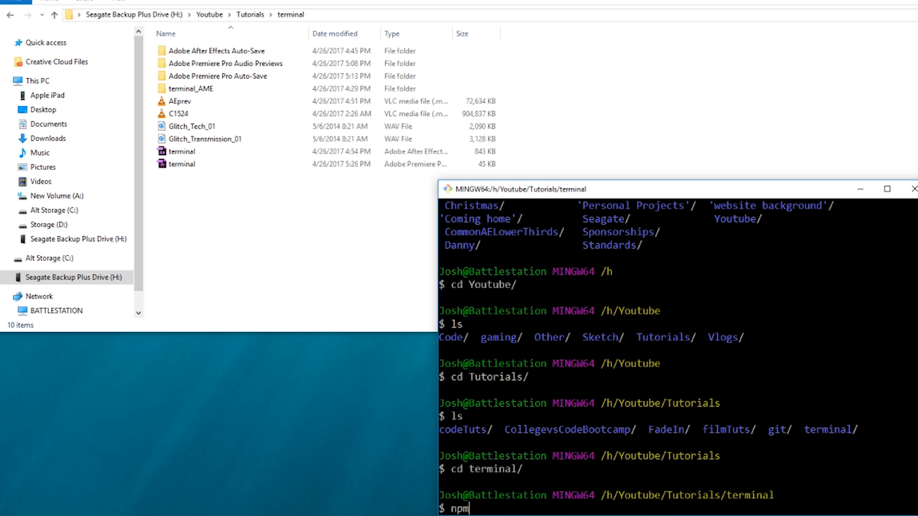
type("install -")
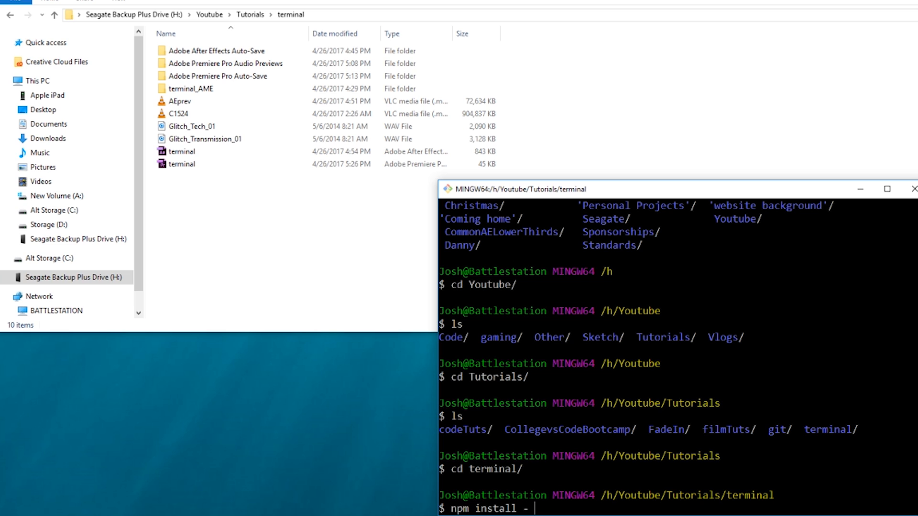
type("g")
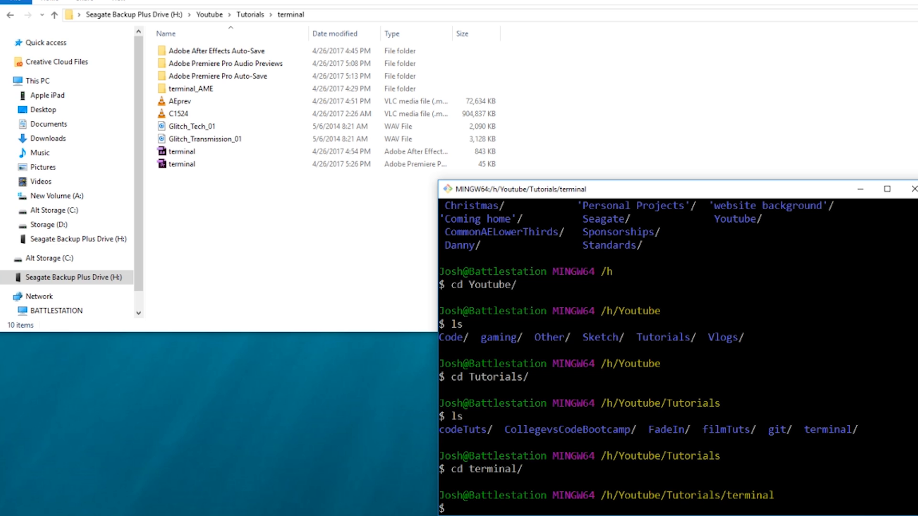
type("touch")
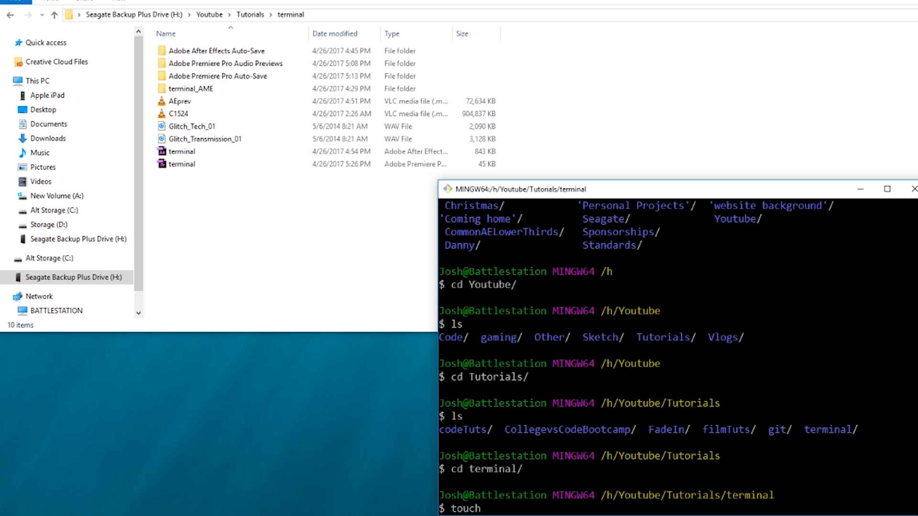
type("hell")
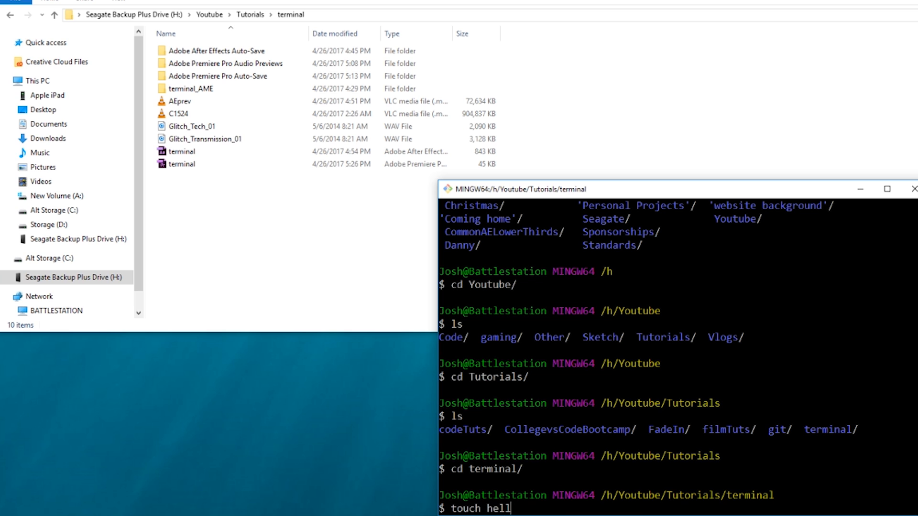
type("lo.txt")
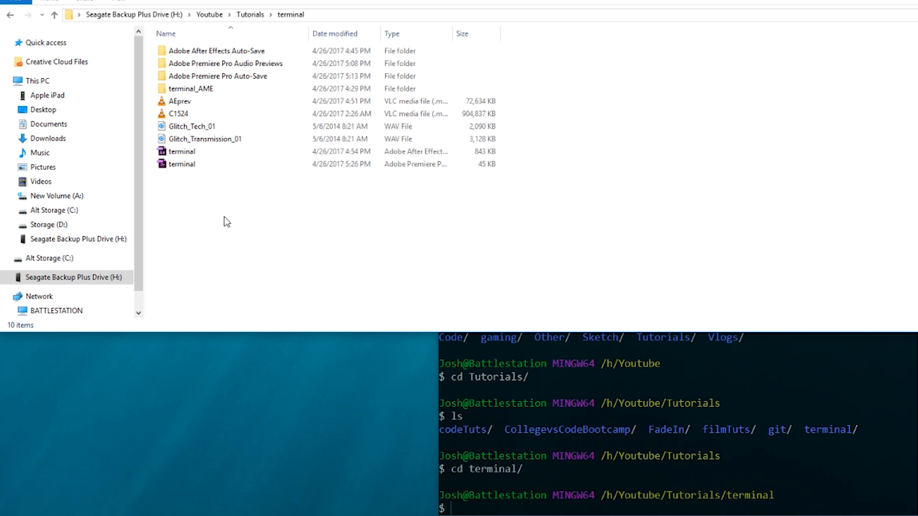
right_click(226, 222)
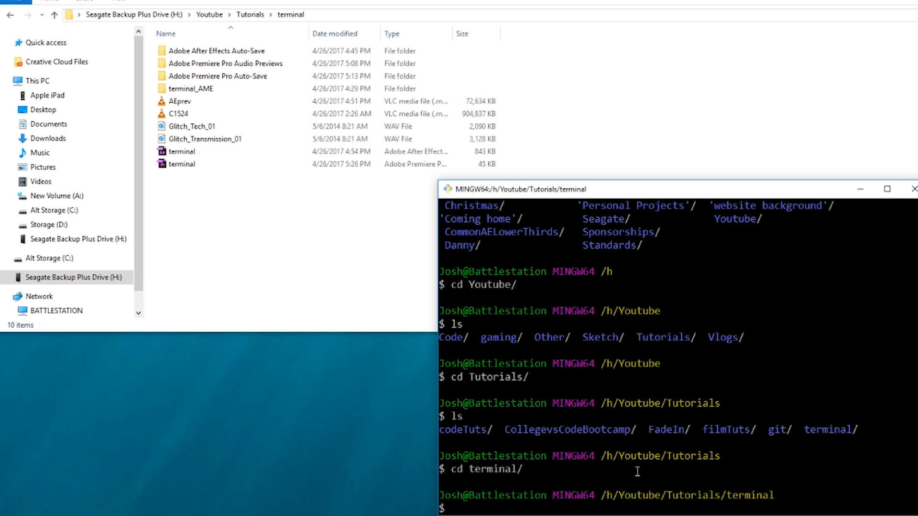
Confirm the location with pwd, discard a half-typed cd .., and list the terminal folder with ls.
type("pwd")
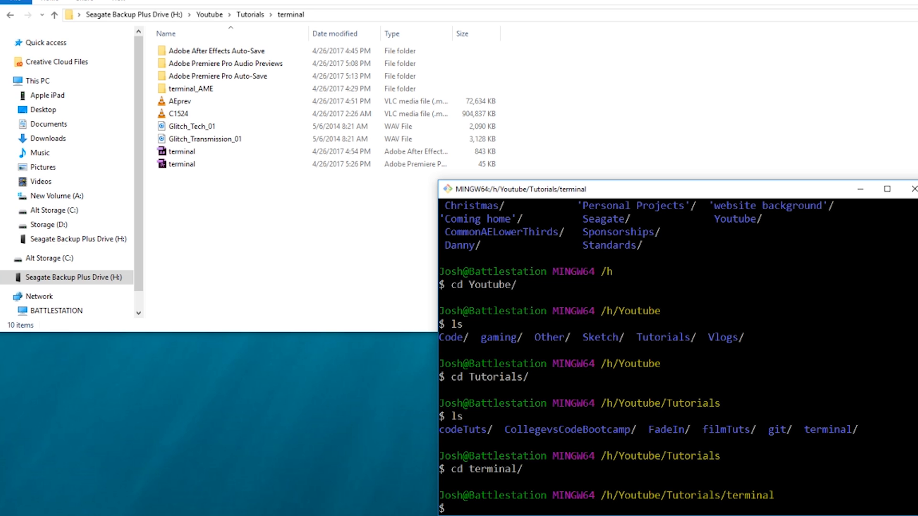
type("cd ..")
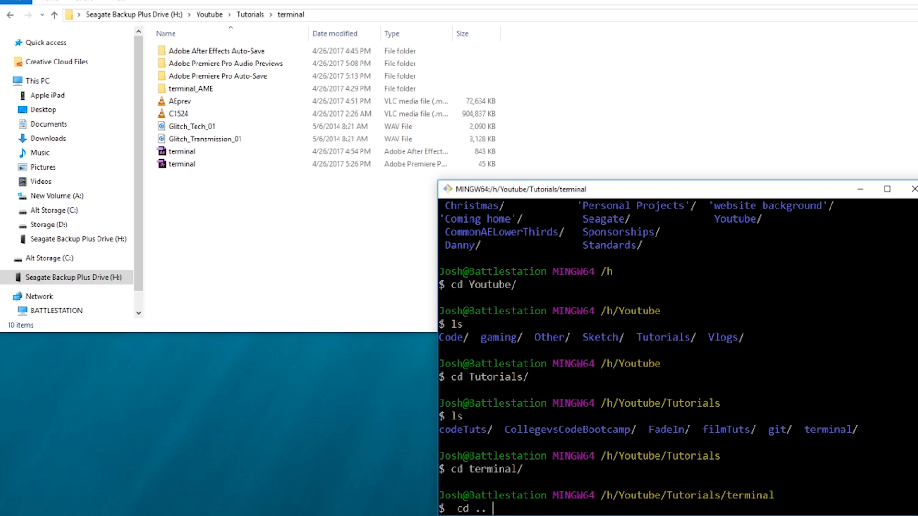
key("BackSpace")
type("ls")
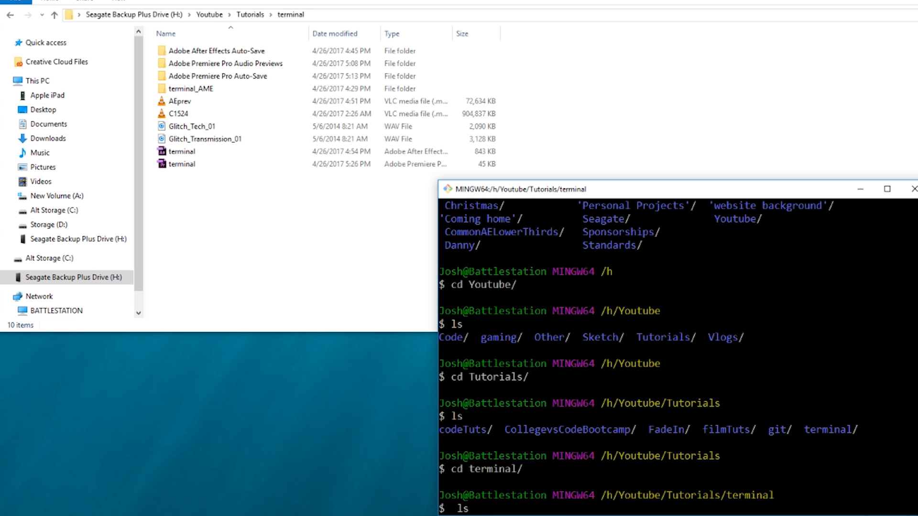
key("Enter")
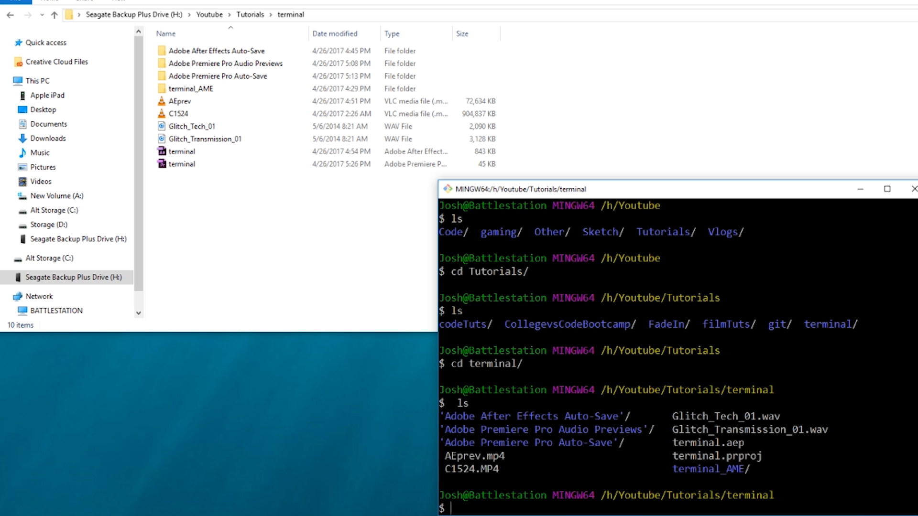